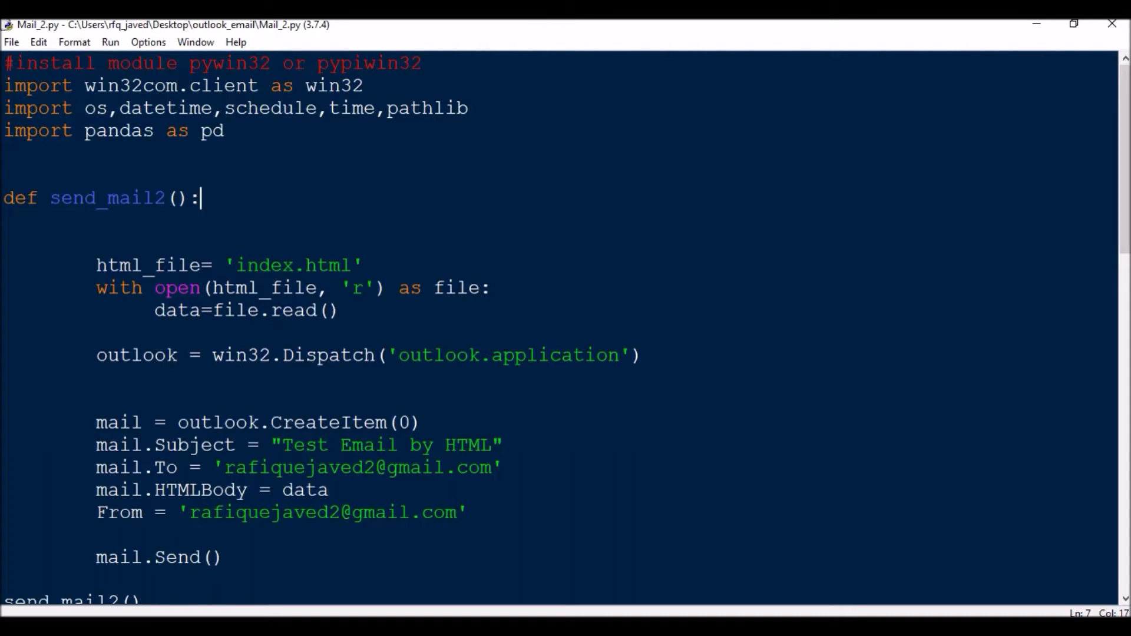
pyautogui.moveTo(676, 175)
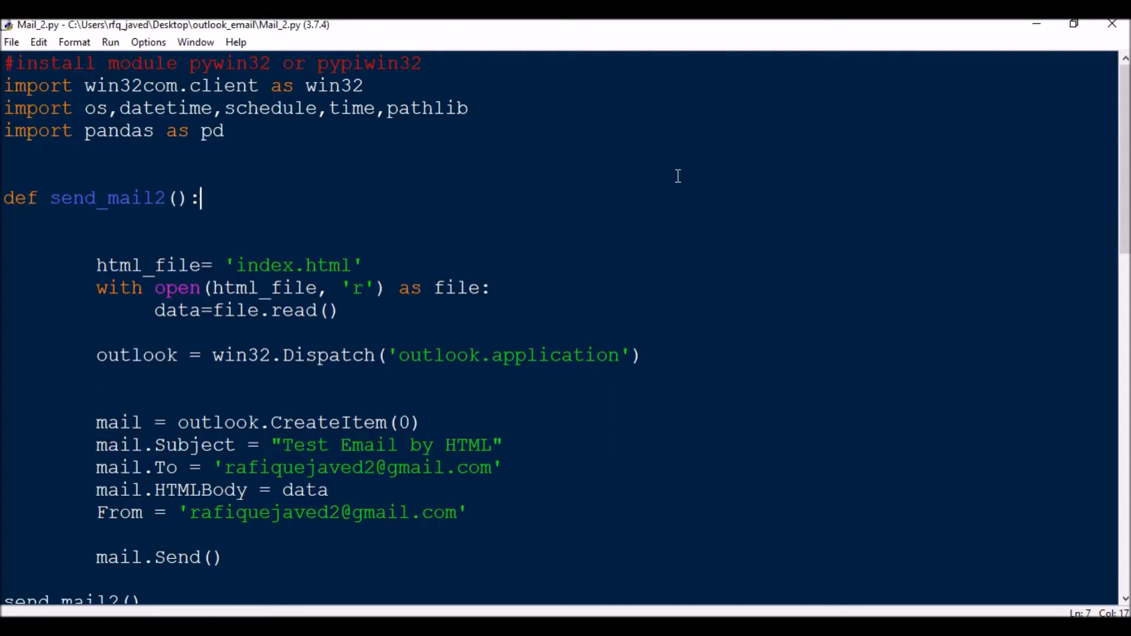
pyautogui.moveTo(832, 116)
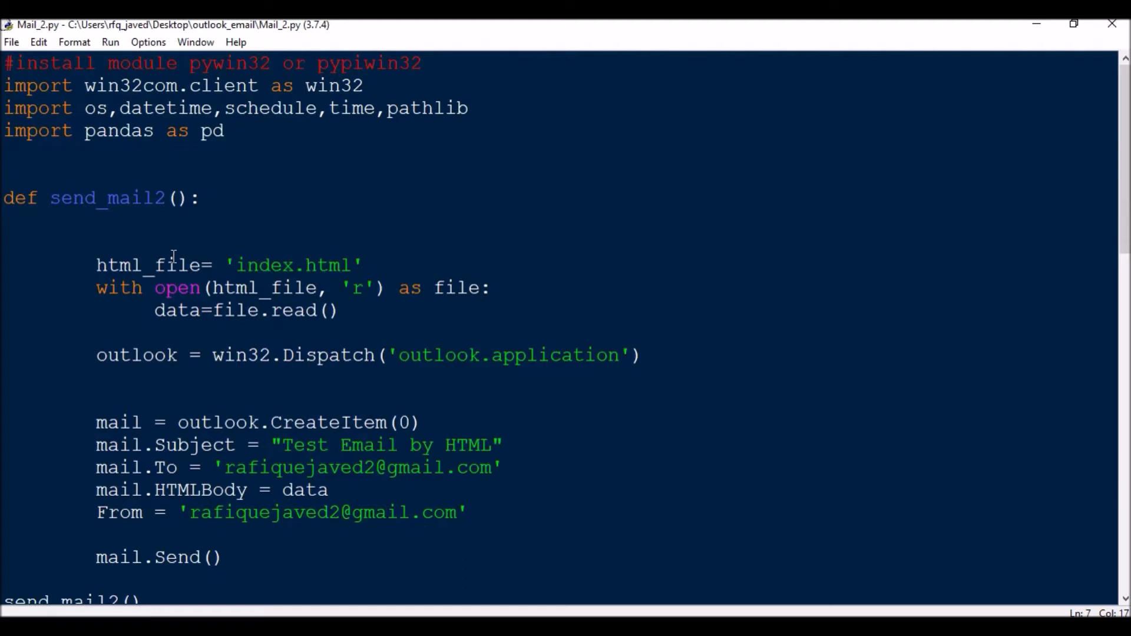
pyautogui.moveTo(265, 265)
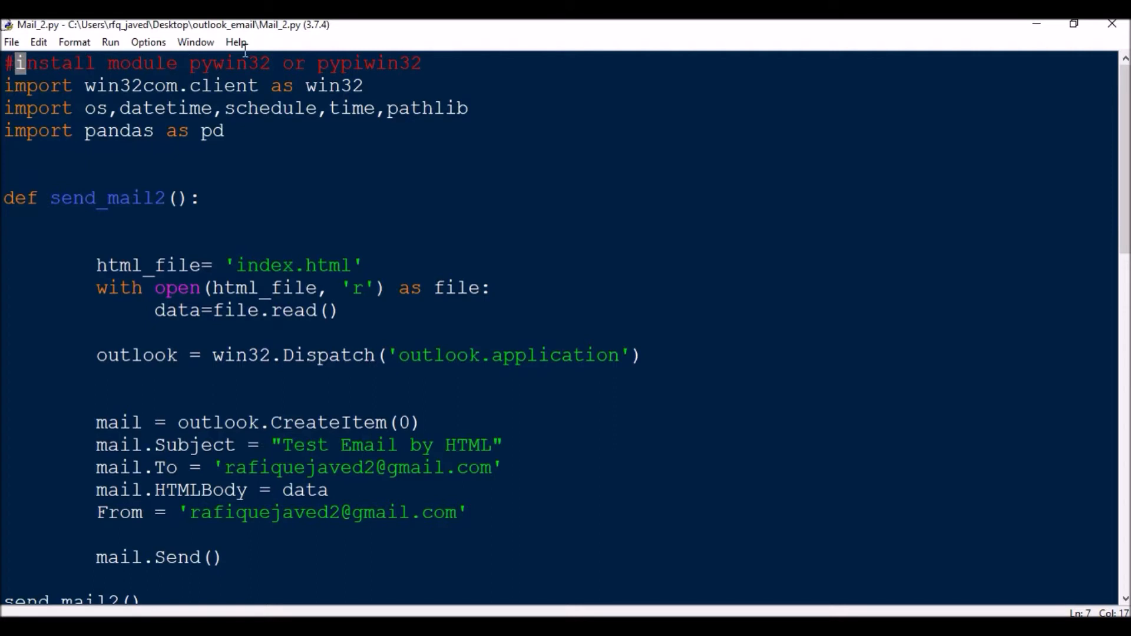
# Step: Delete 'schedule' and 'pathlib' from the import line, leaving win32com, os and datetime
pyautogui.moveTo(20, 63); pyautogui.dragTo(267, 63)
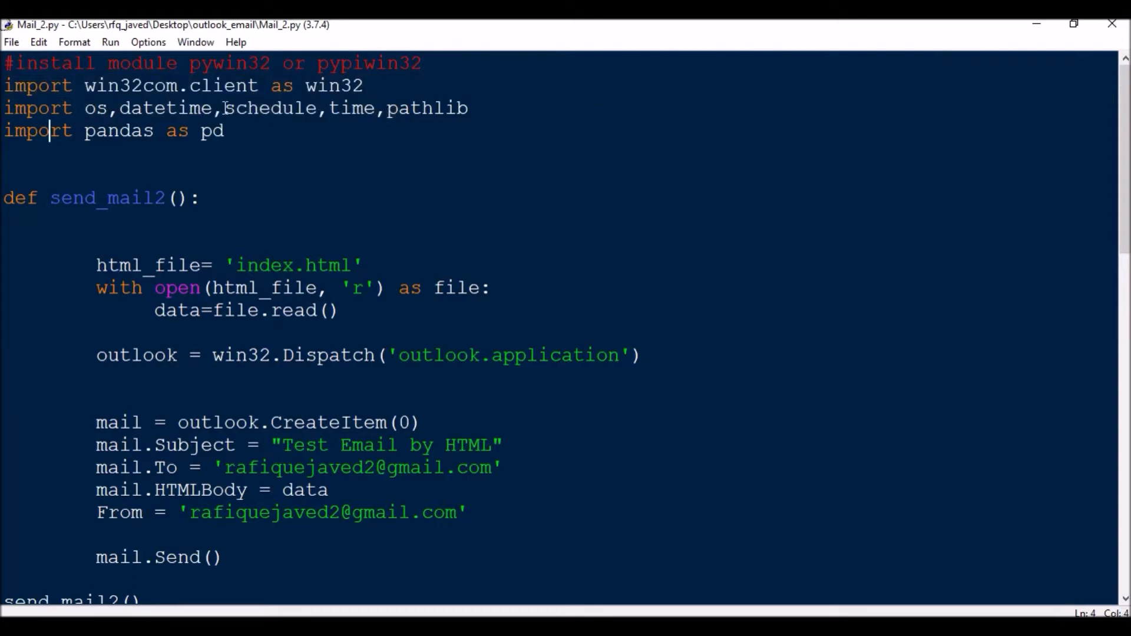
pyautogui.doubleClick(271, 107)
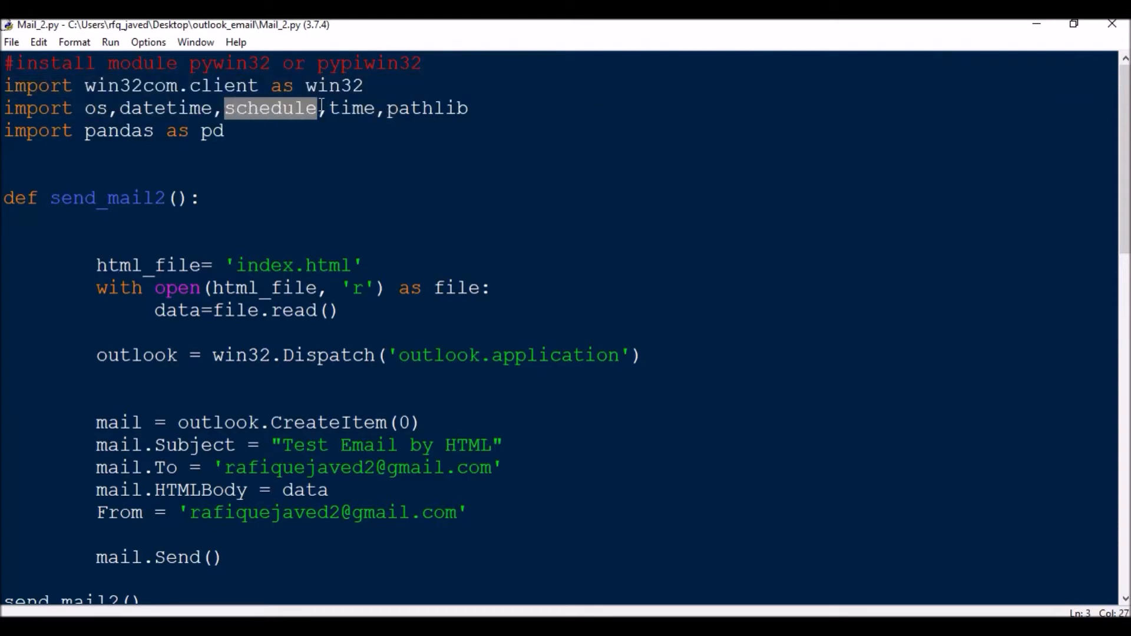
pyautogui.press('Delete')
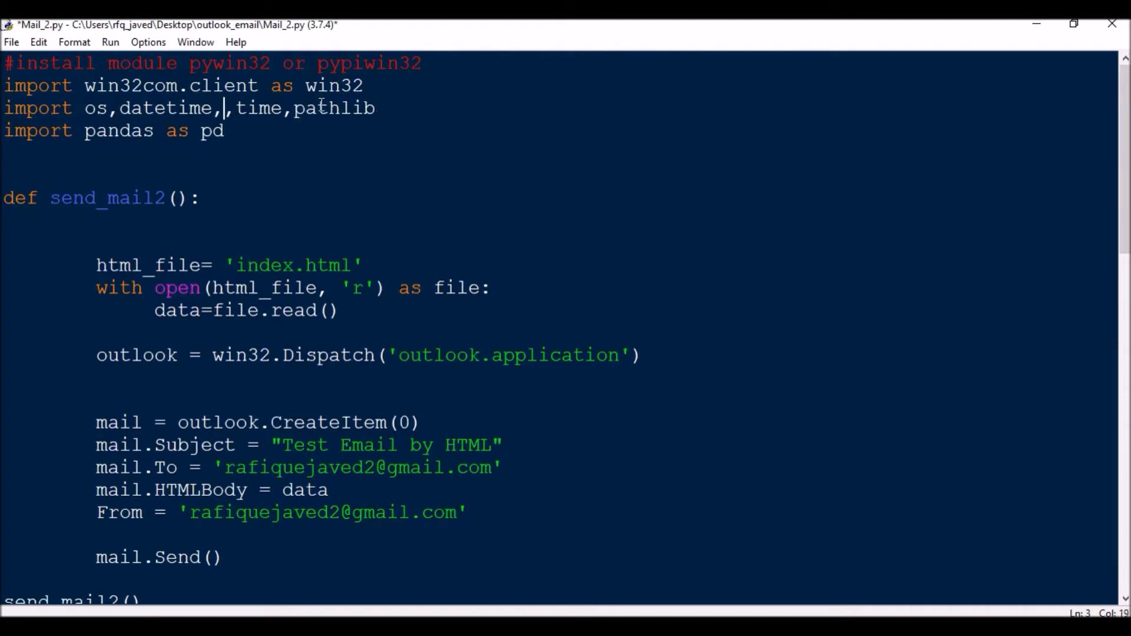
pyautogui.press('Backspace')
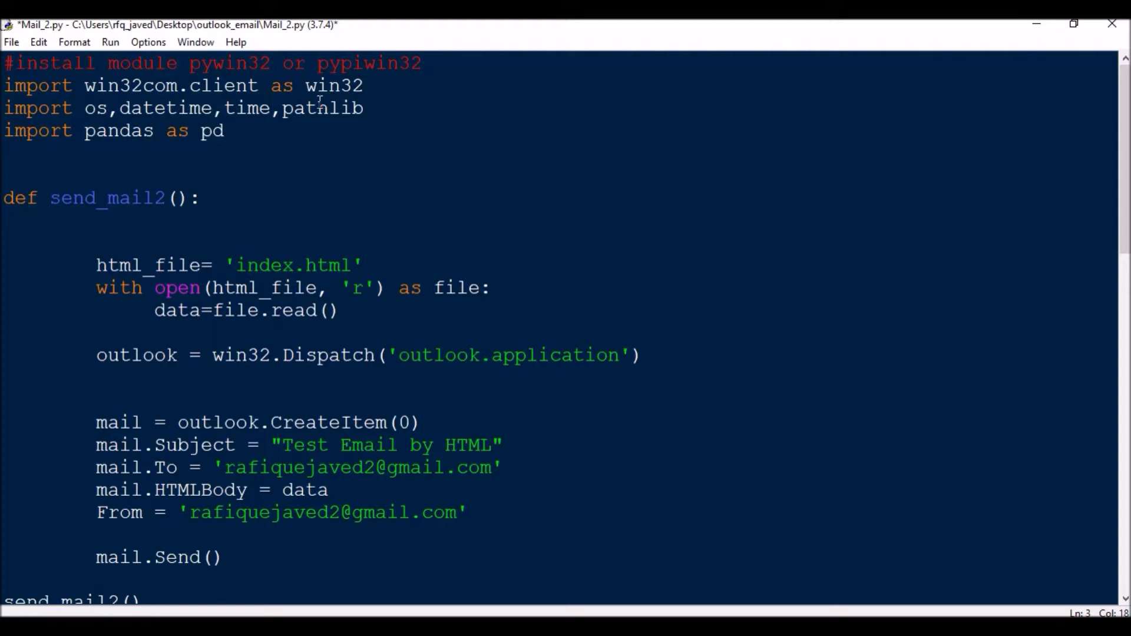
pyautogui.moveTo(272, 108); pyautogui.dragTo(365, 107)
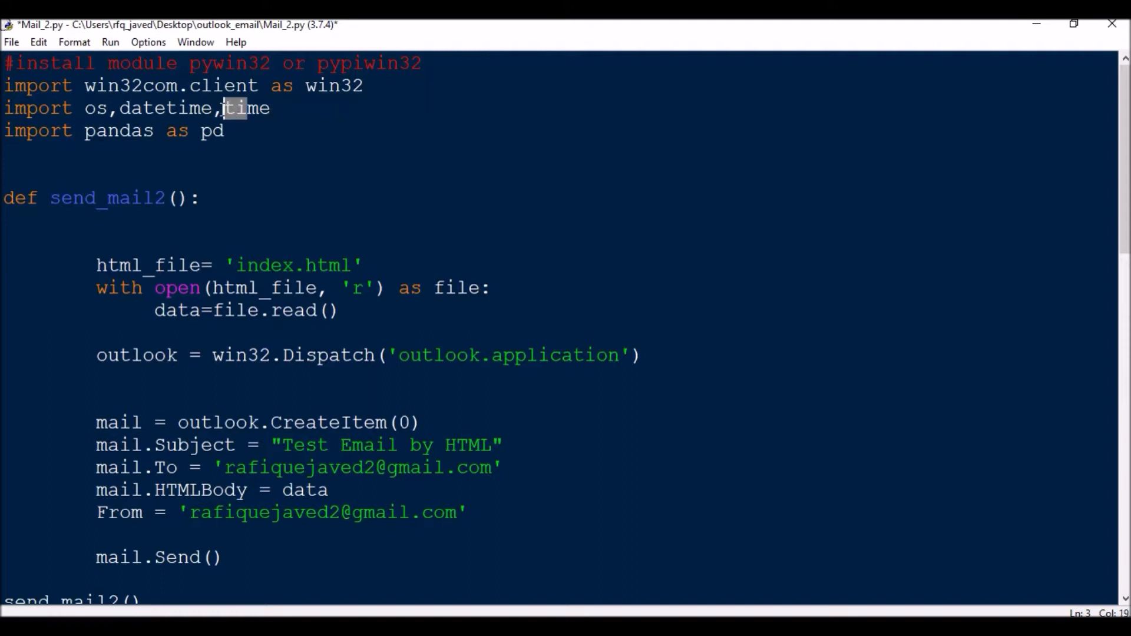
pyautogui.press('Delete')
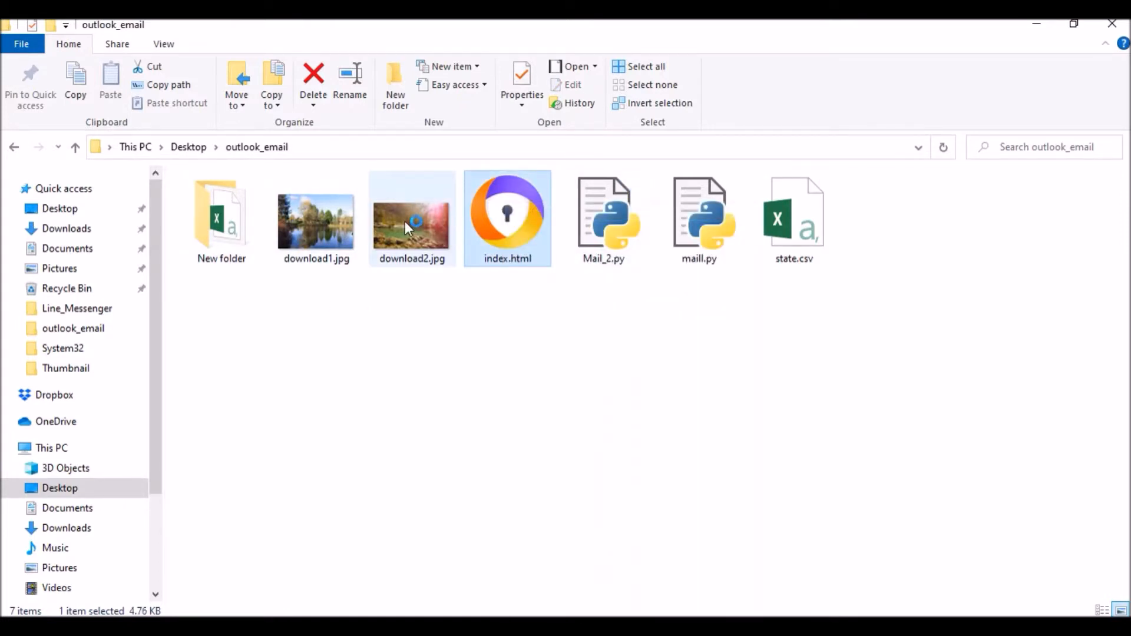
# Step: Preview index.html in the browser, close it, and minimize the outlook_email folder window
pyautogui.doubleClick(507, 213)
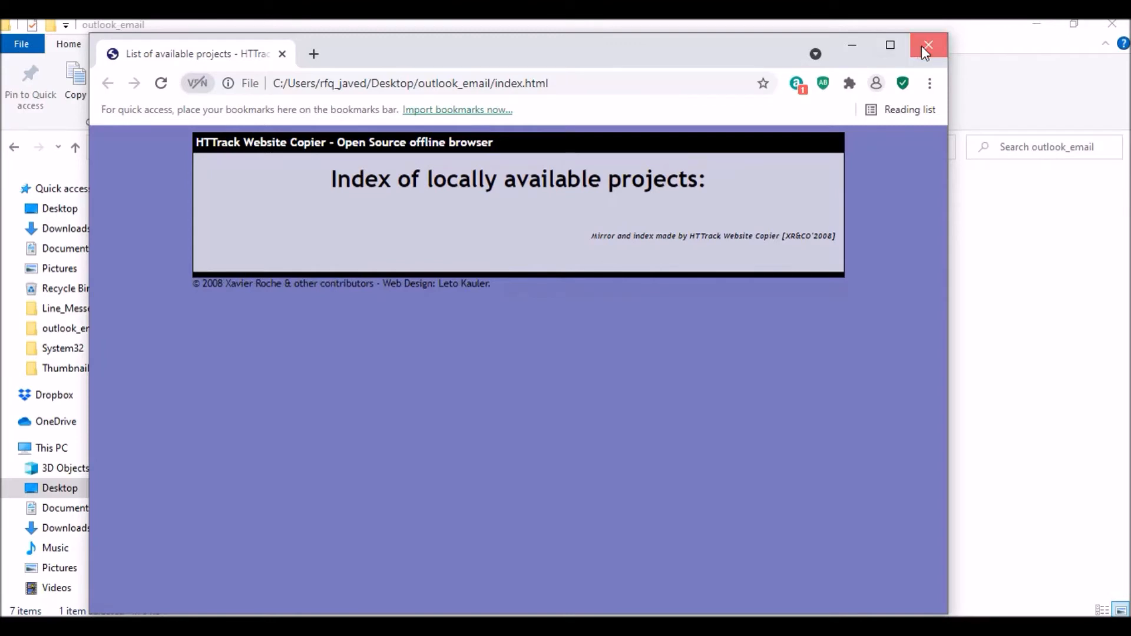
pyautogui.click(930, 45)
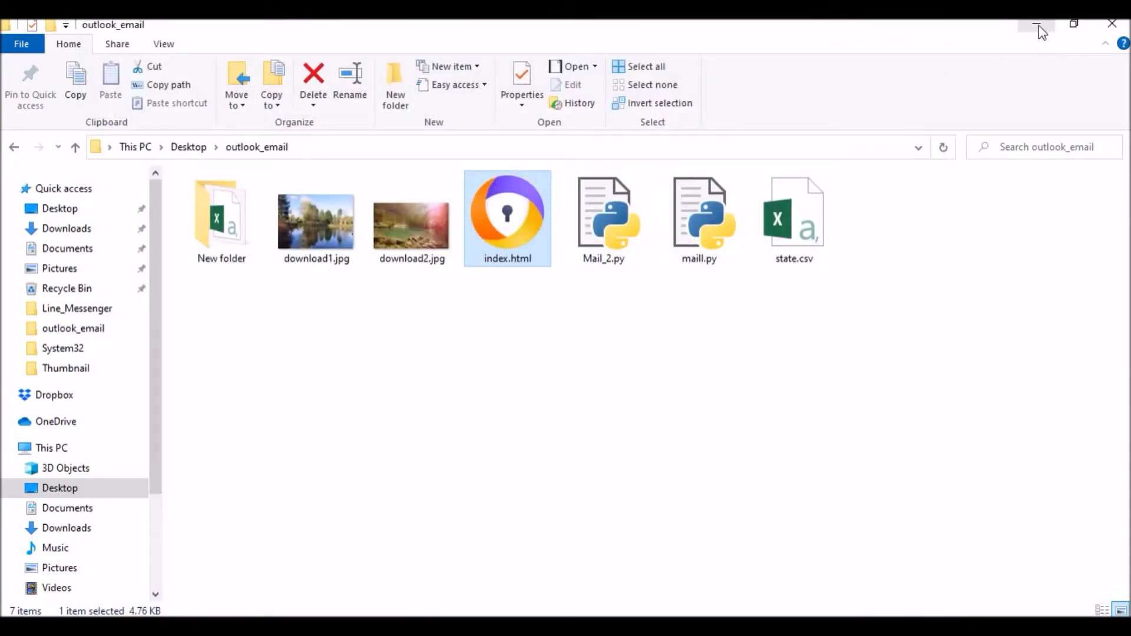
pyautogui.moveTo(1037, 24)
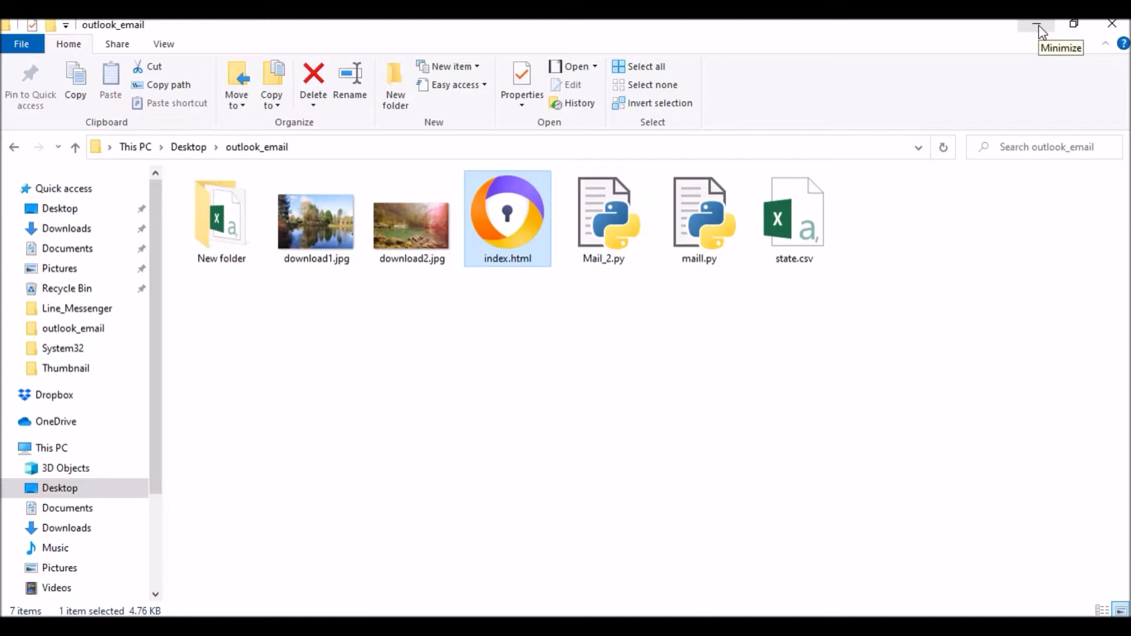
pyautogui.doubleClick(602, 217)
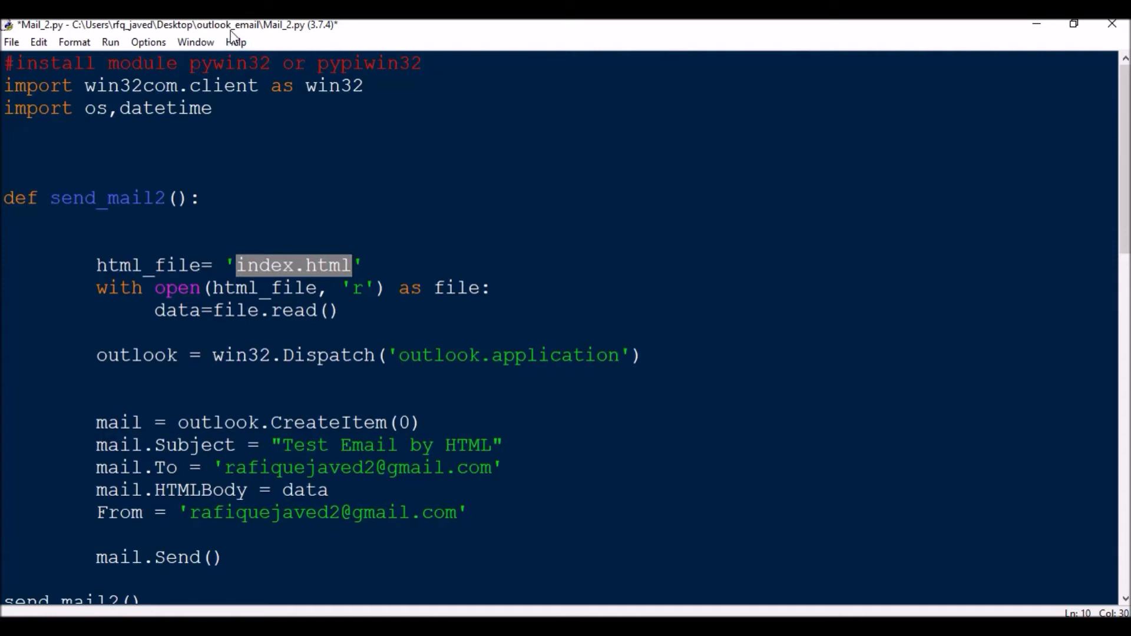
pyautogui.click(1072, 23)
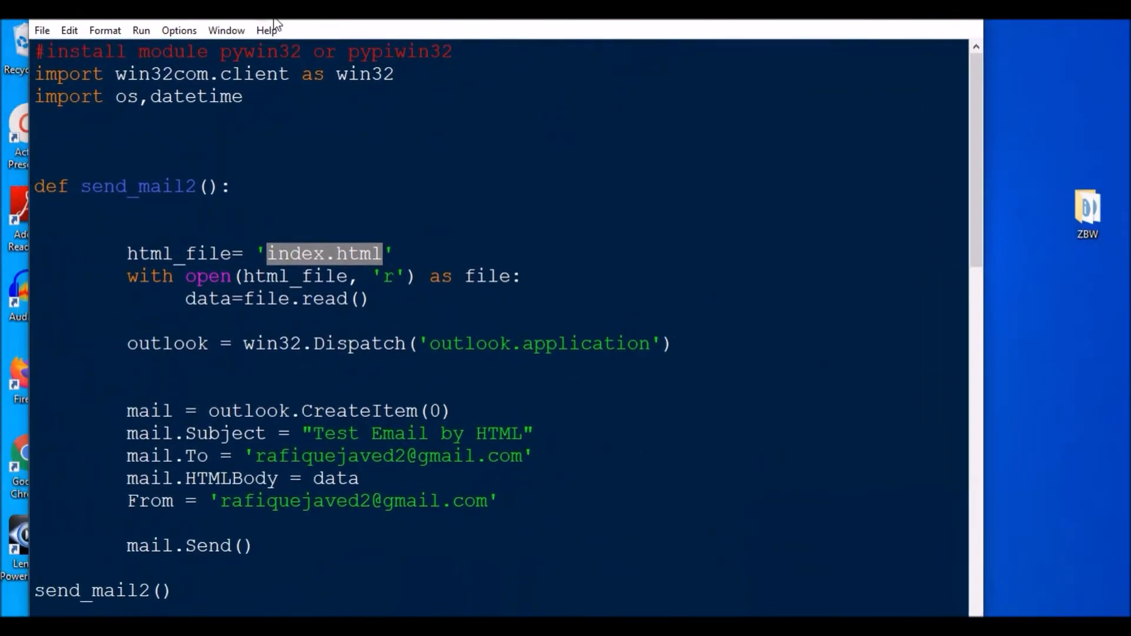
pyautogui.click(1074, 23)
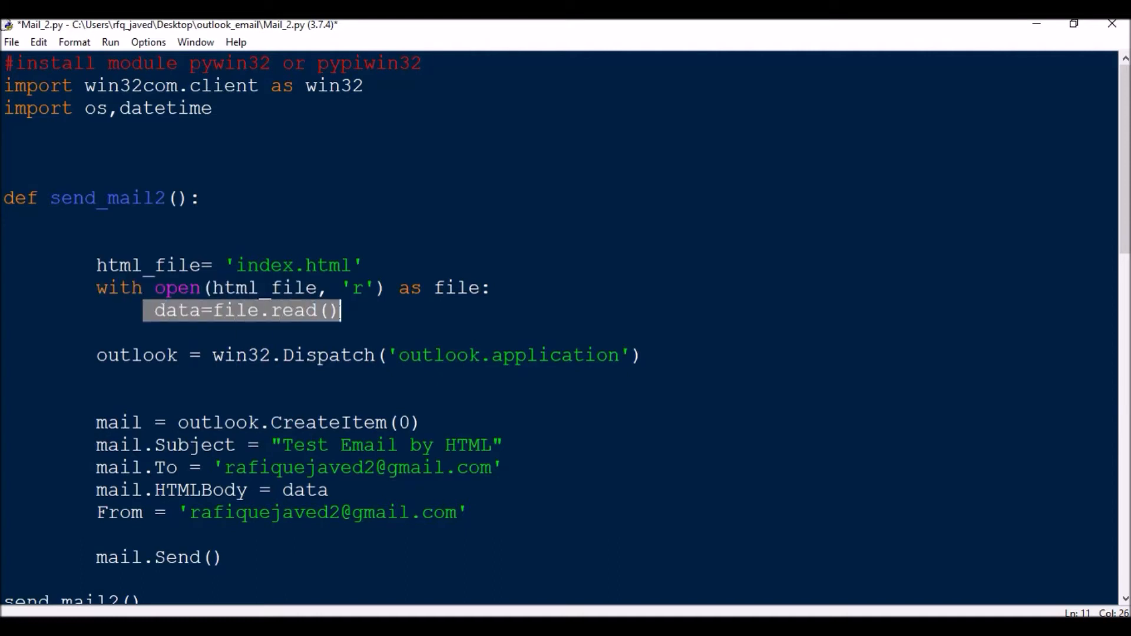
pyautogui.click(292, 355)
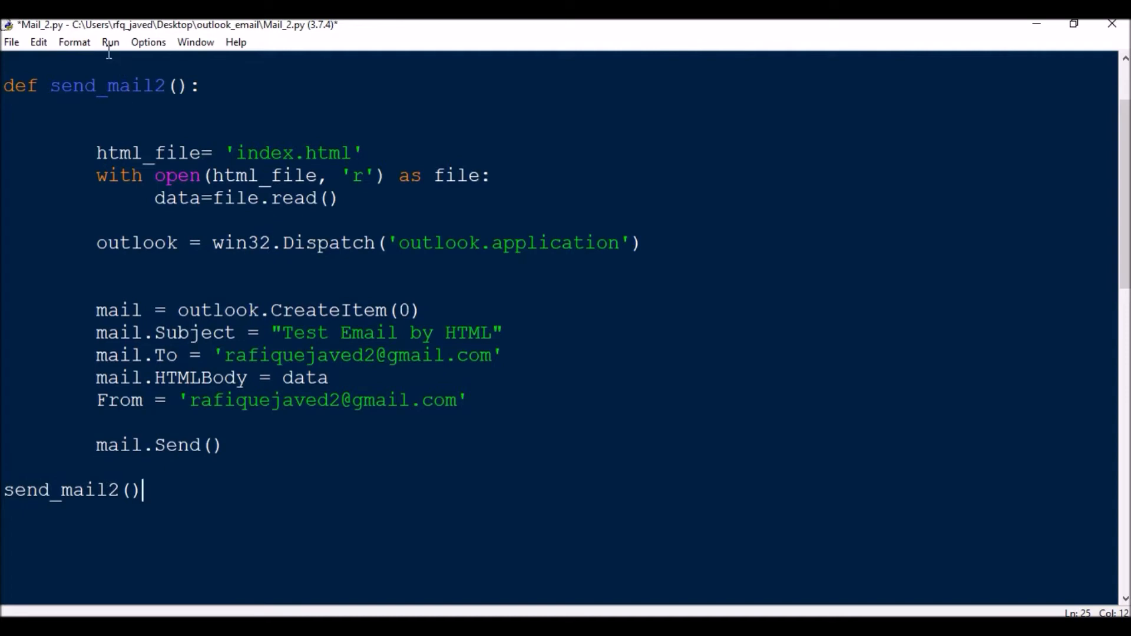
# Step: Run Module on Mail_2.py, confirming Save Before Run so the HTML email is sent
pyautogui.click(110, 43)
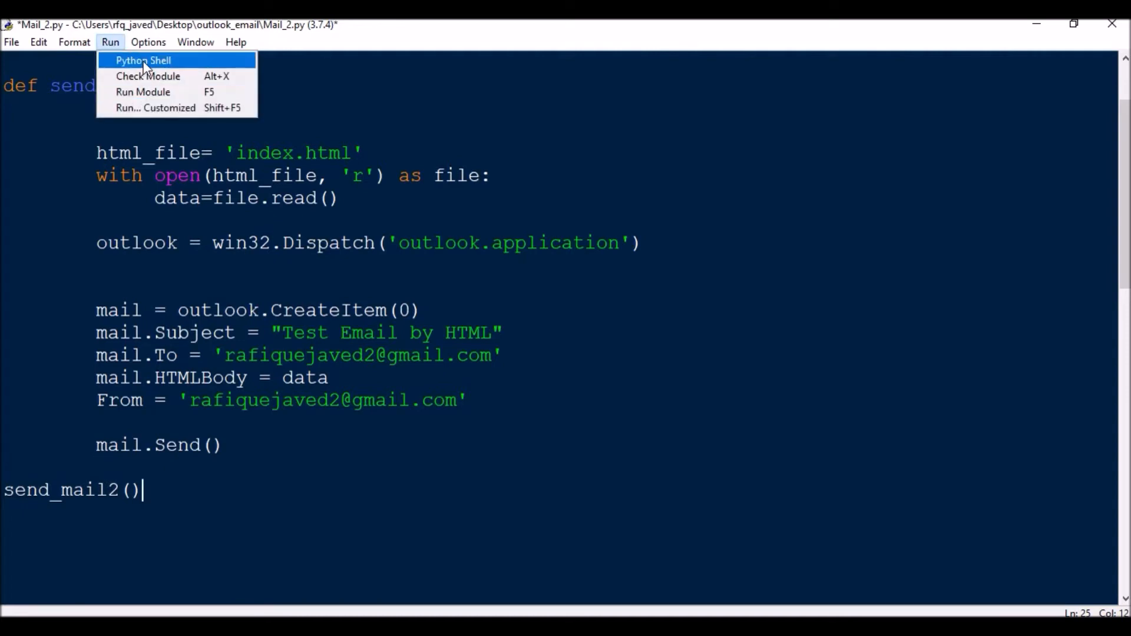
pyautogui.click(143, 92)
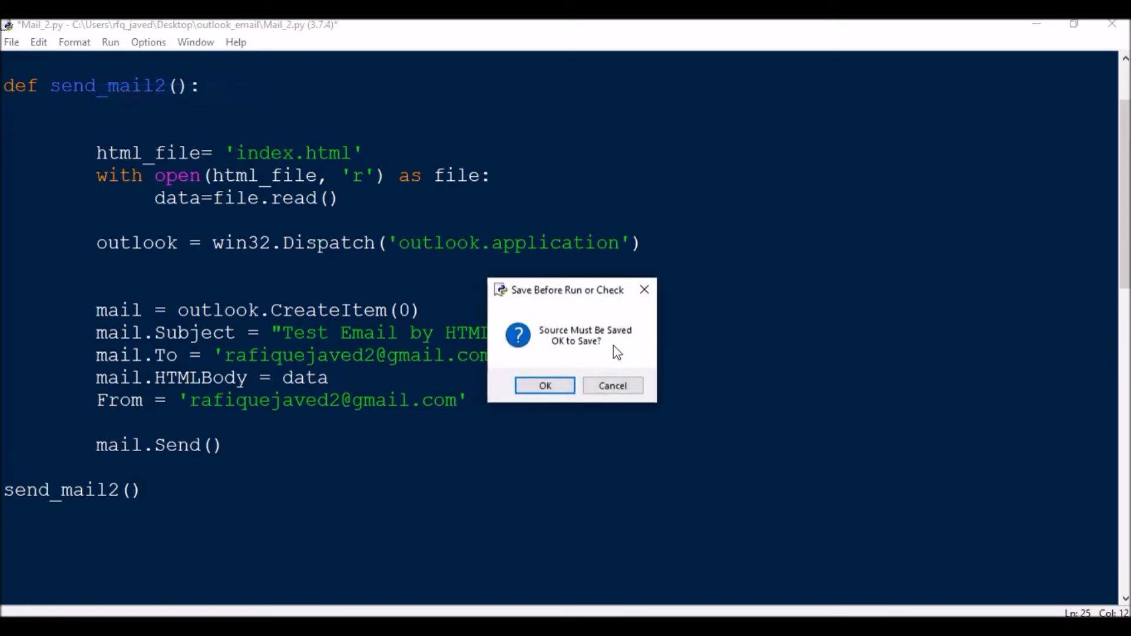
pyautogui.click(544, 386)
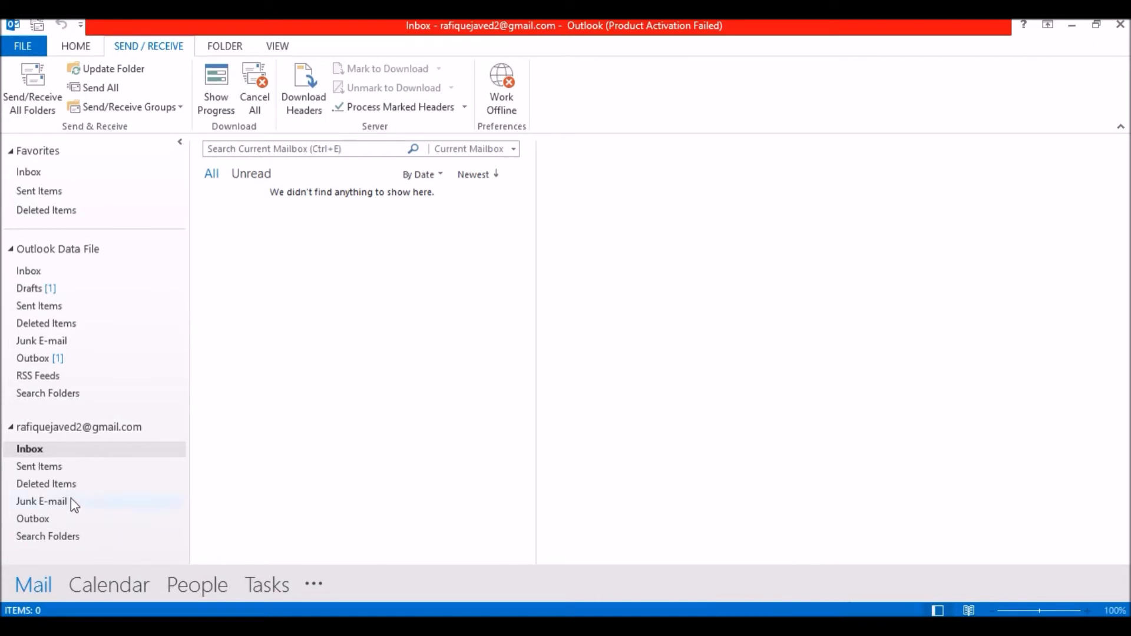
# Step: Send/receive pending mail and open the arrived 'Test Email by HTML' message
pyautogui.click(110, 69)
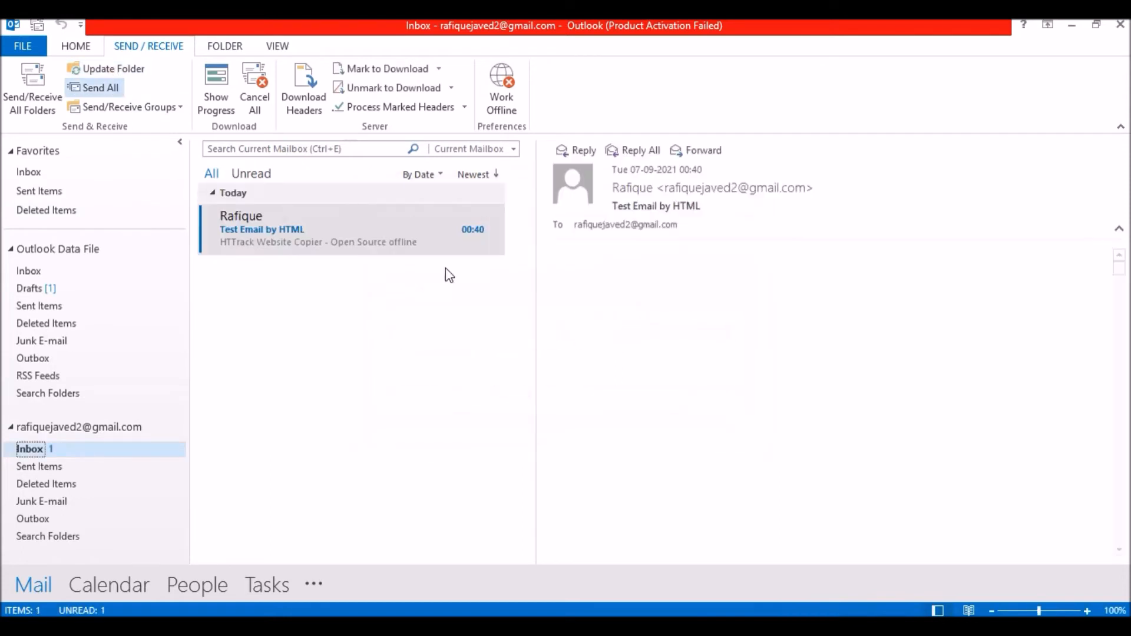
pyautogui.doubleClick(262, 228)
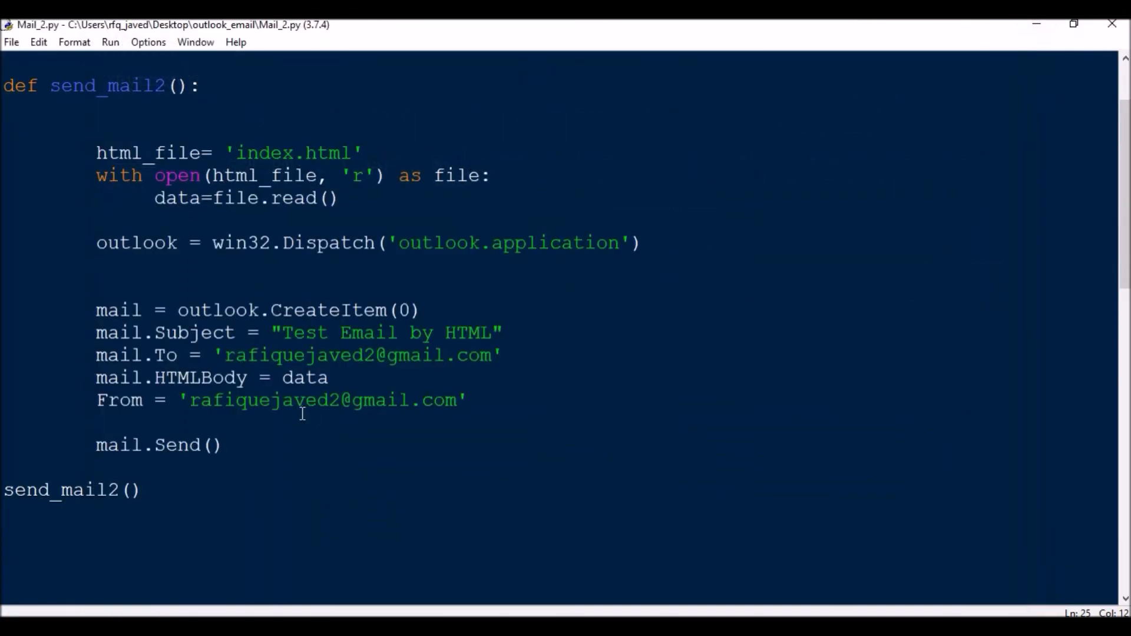
# Step: Add the closing ''' after send_mail2() so only send_mail3 stays active
pyautogui.doubleClick(325, 401)
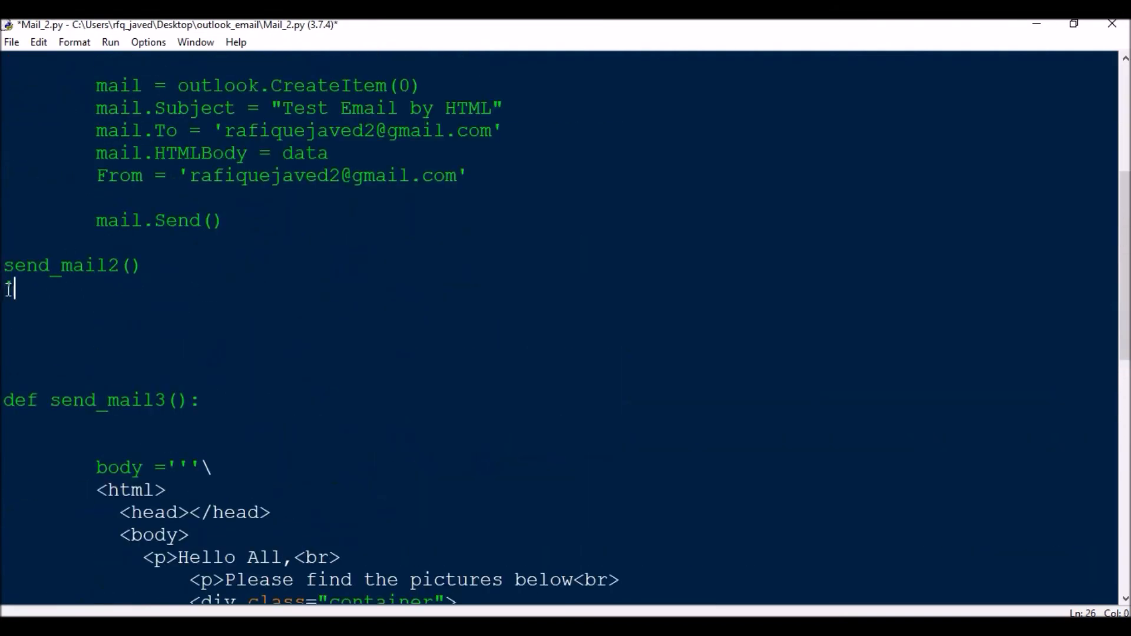
pyautogui.scroll(-3)
pyautogui.write("'''")
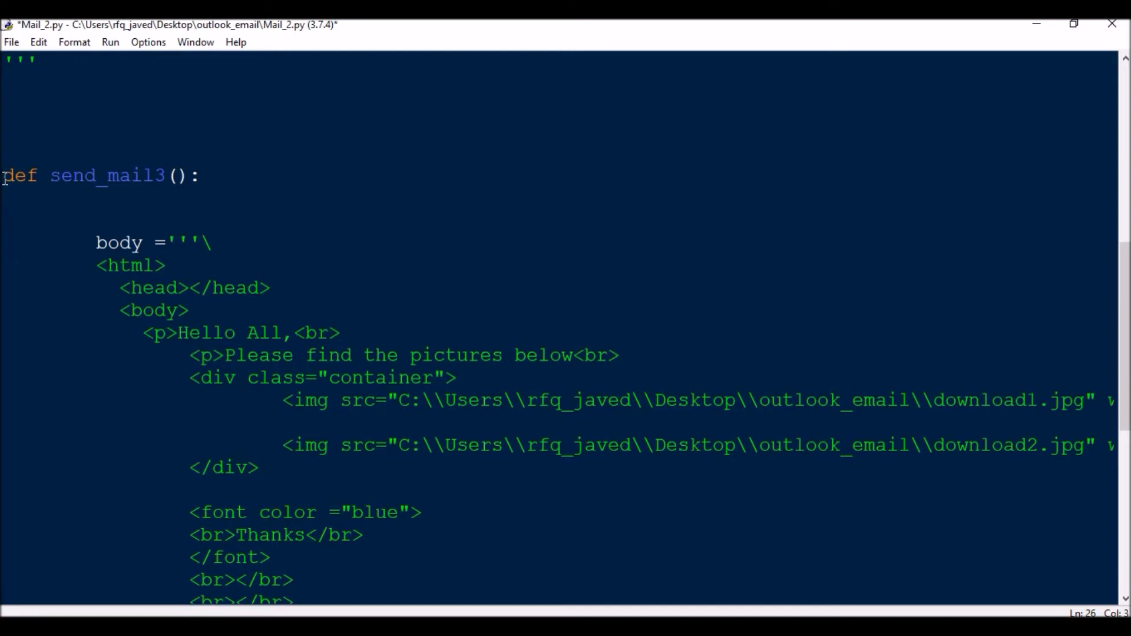
pyautogui.scroll(-3)
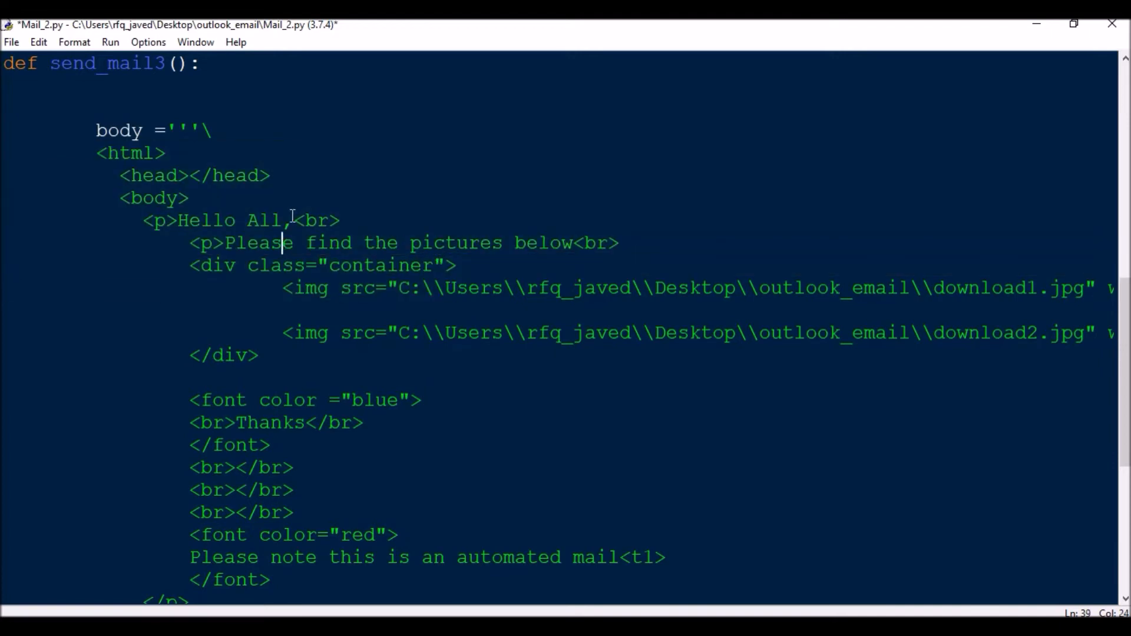
pyautogui.moveTo(153, 152)
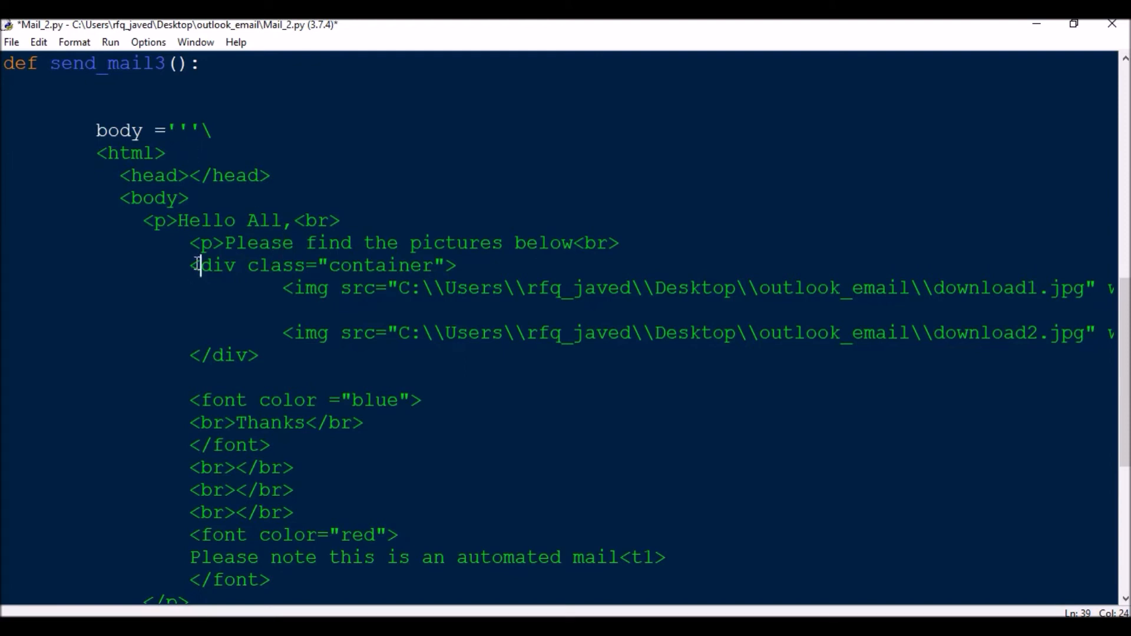
# Step: Highlight send_mail3's container div, image lines and the download1.jpg file name to explain them
pyautogui.moveTo(201, 265); pyautogui.dragTo(271, 355)
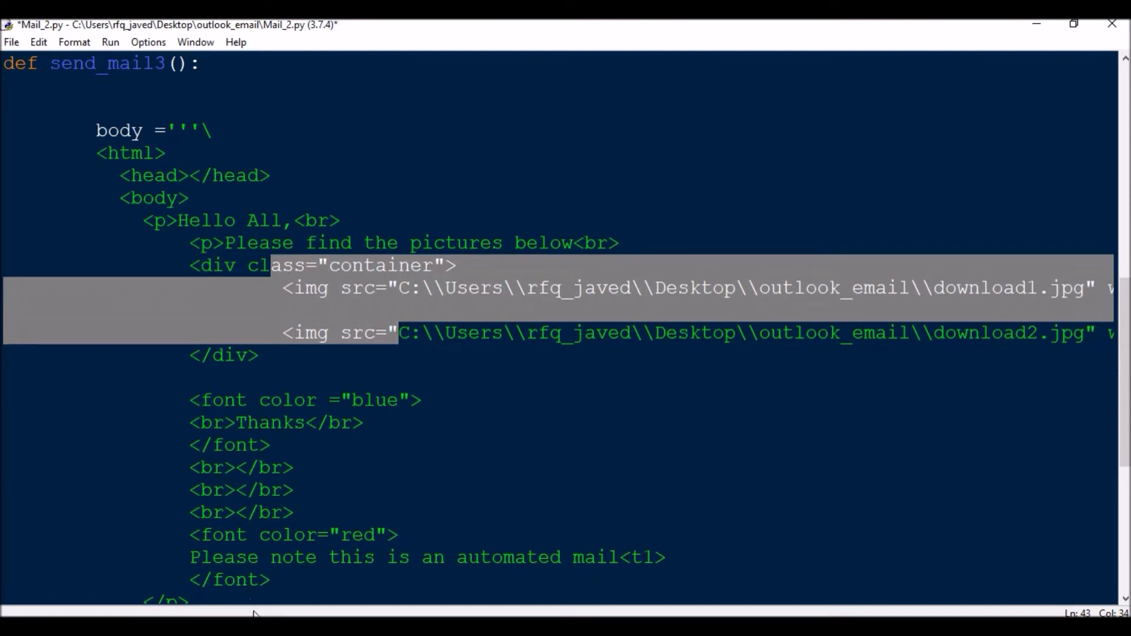
pyautogui.click(397, 332)
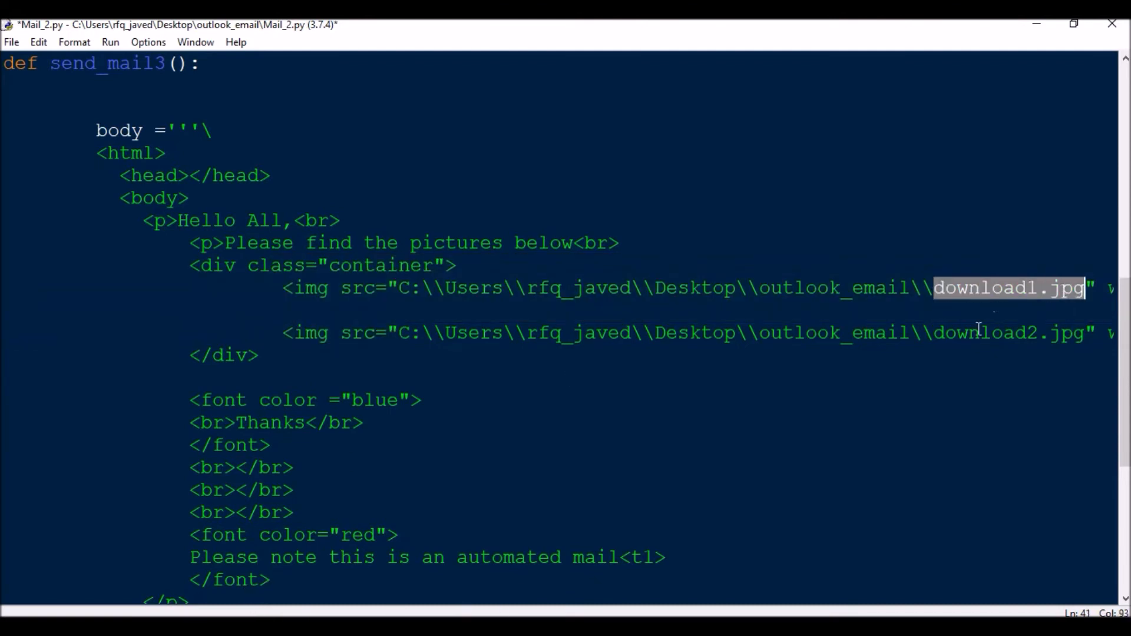
pyautogui.doubleClick(1010, 332)
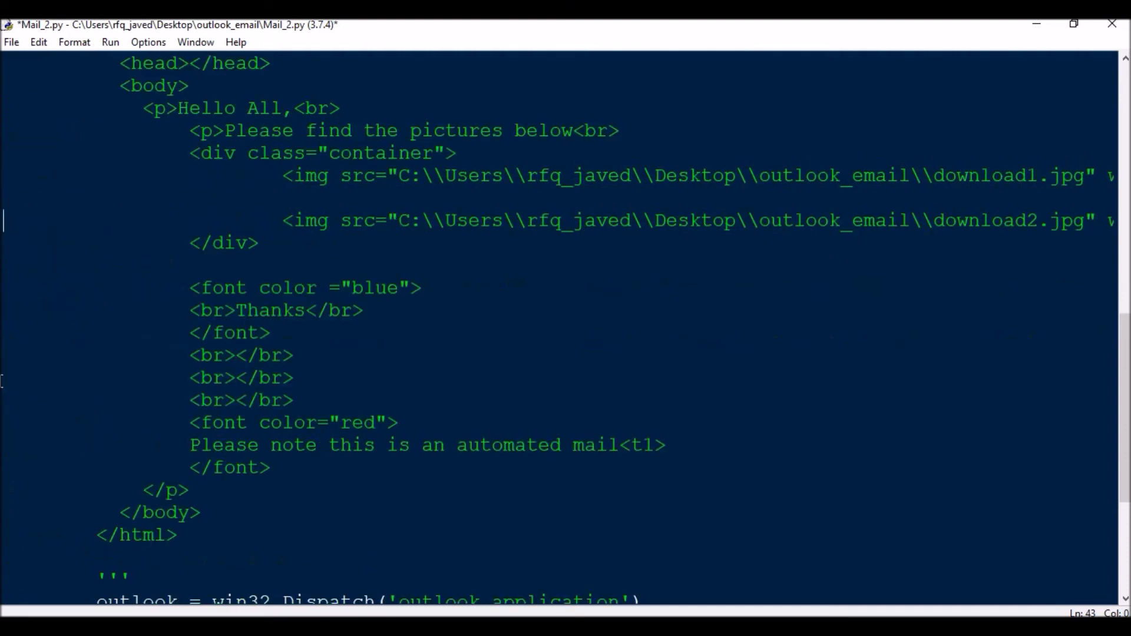
pyautogui.moveTo(191, 288)
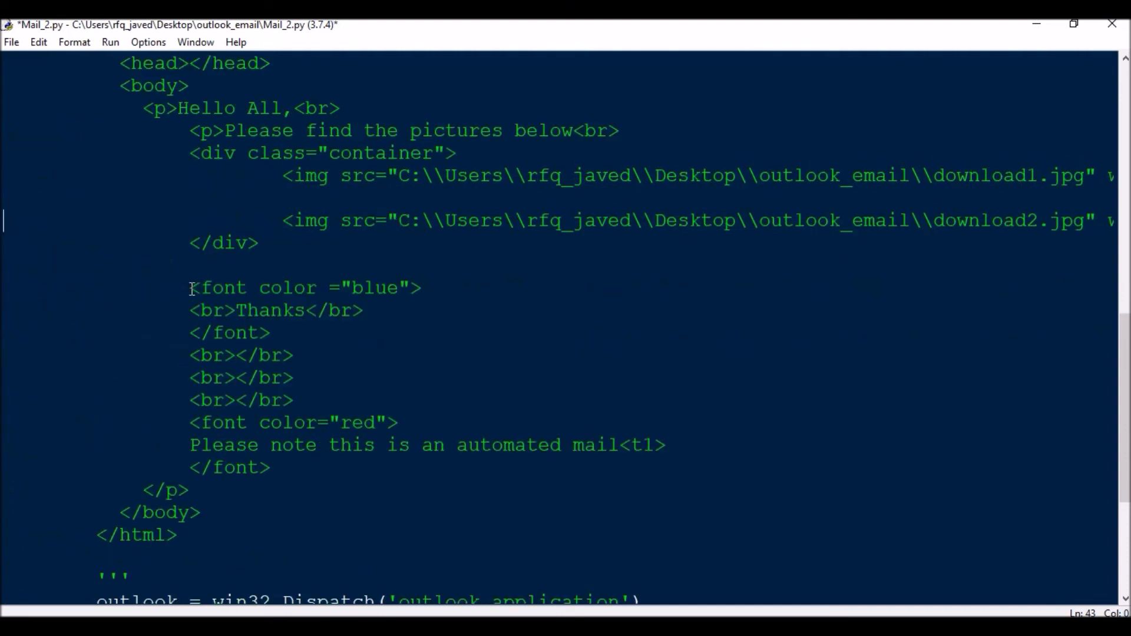
pyautogui.tripleClick(303, 287)
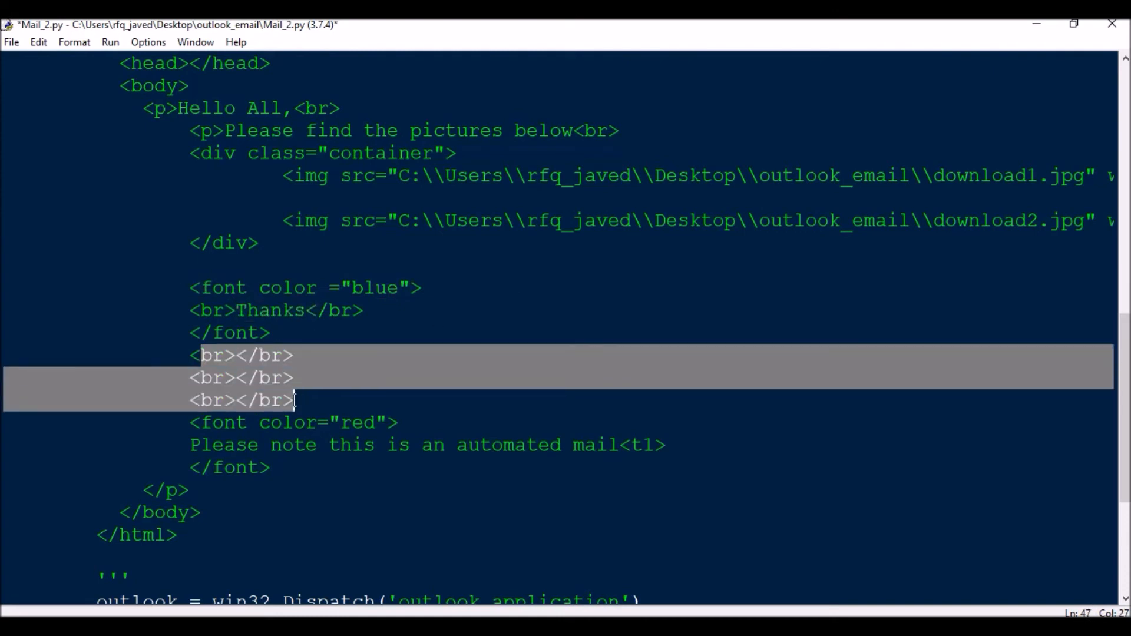
pyautogui.click(347, 421)
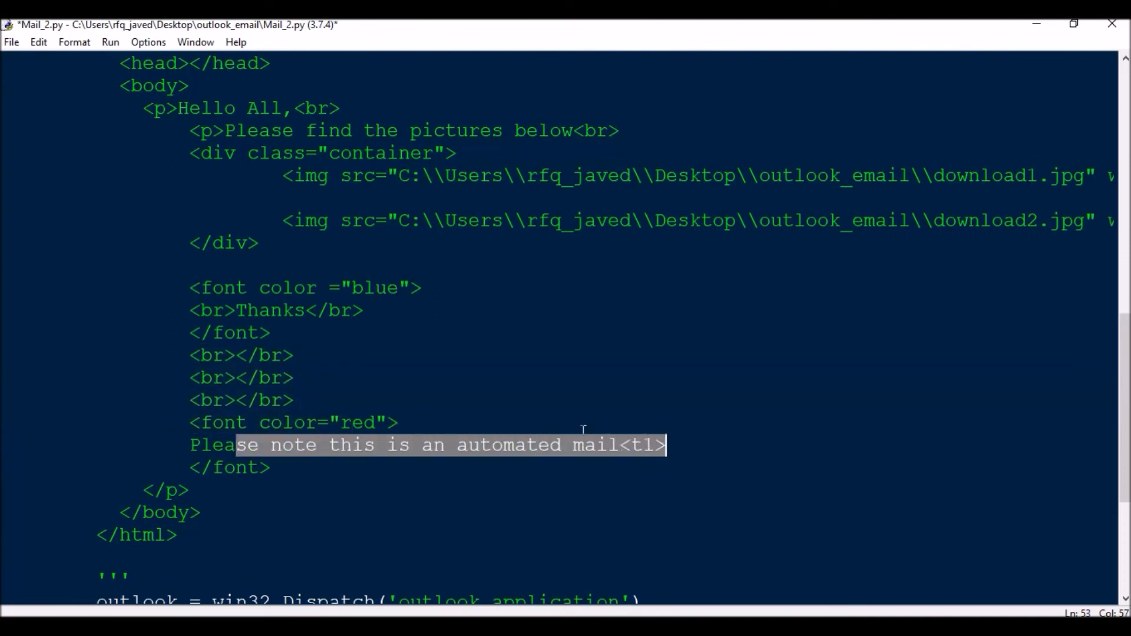
pyautogui.scroll(-3)
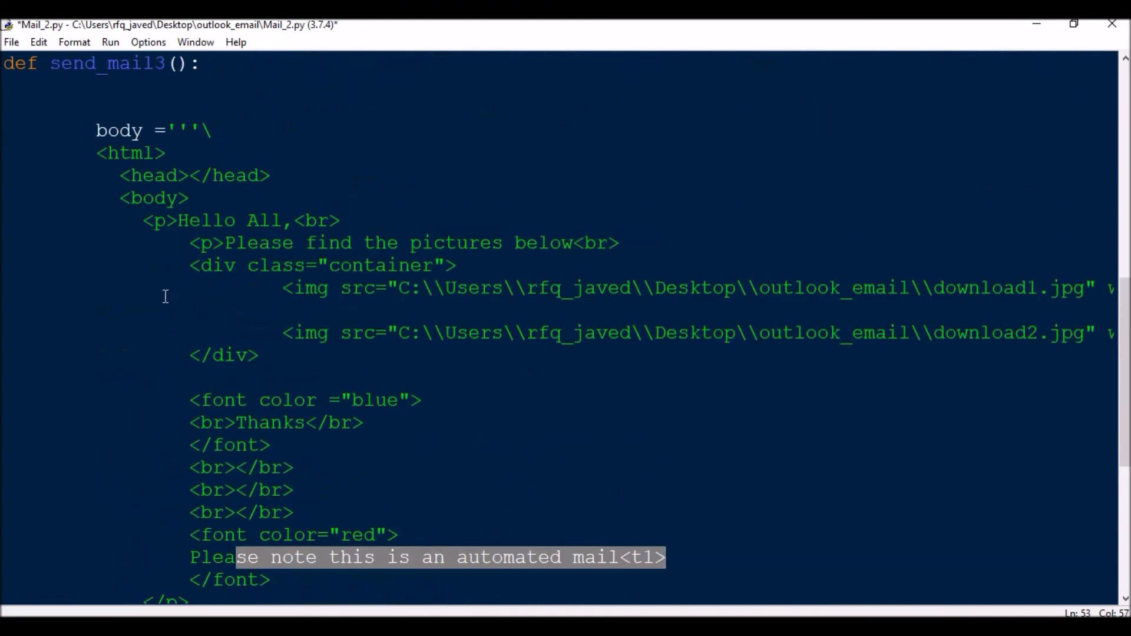
pyautogui.moveTo(96, 175)
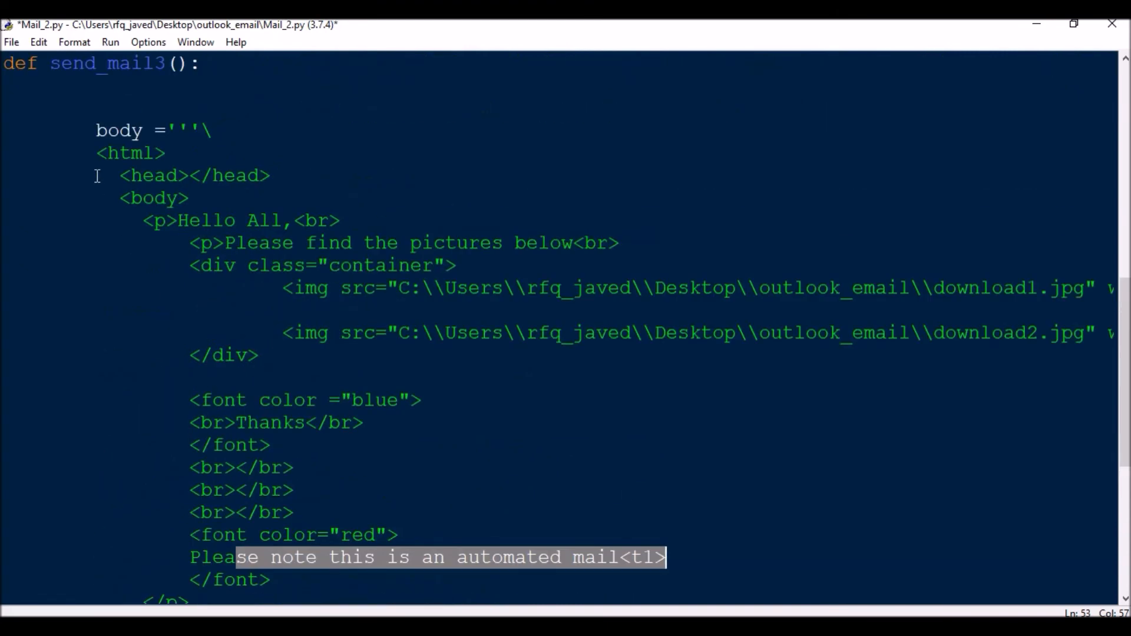
pyautogui.scroll(-3)
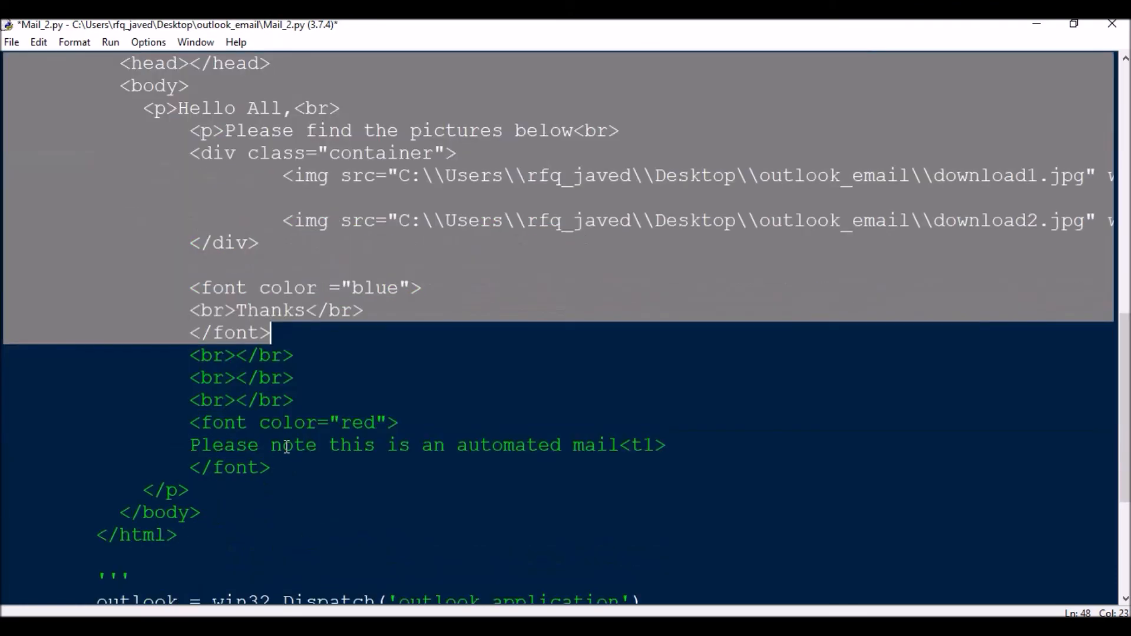
pyautogui.scroll(-3)
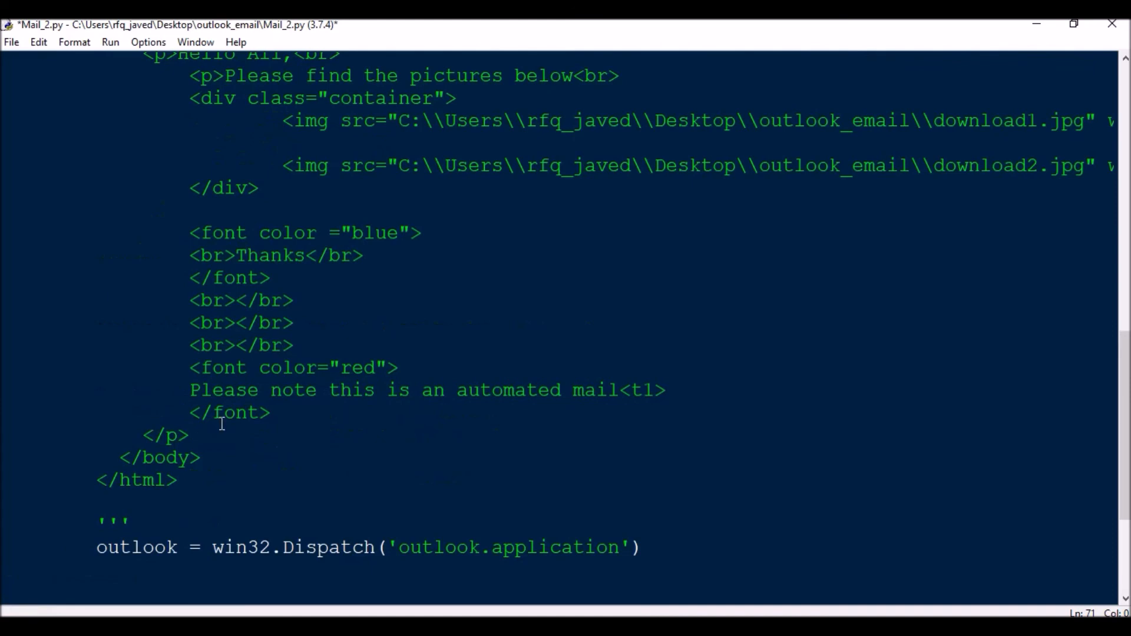
pyautogui.scroll(3)
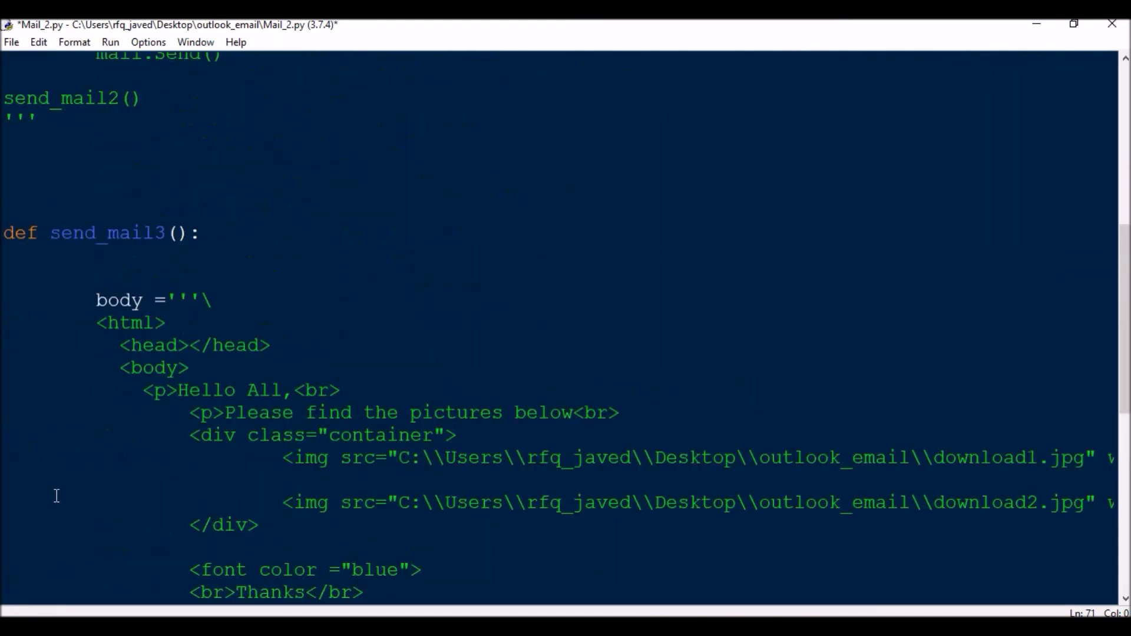
# Step: Run Mail_2.py with F5 and view the received two-picture HTML email in Outlook
pyautogui.press('F5')
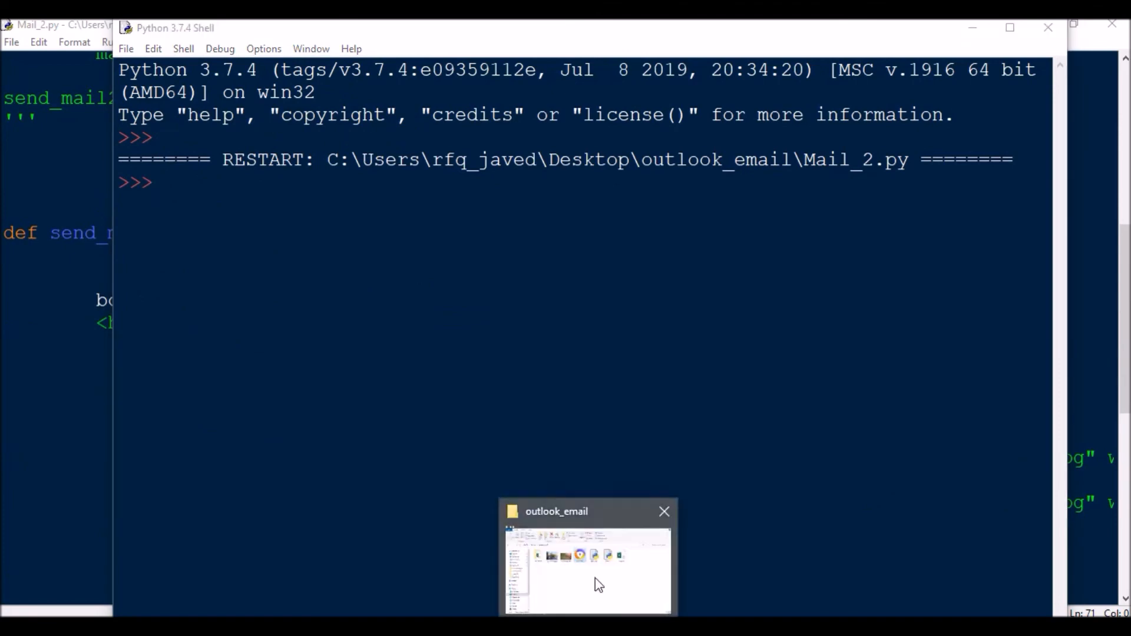
pyautogui.click(587, 570)
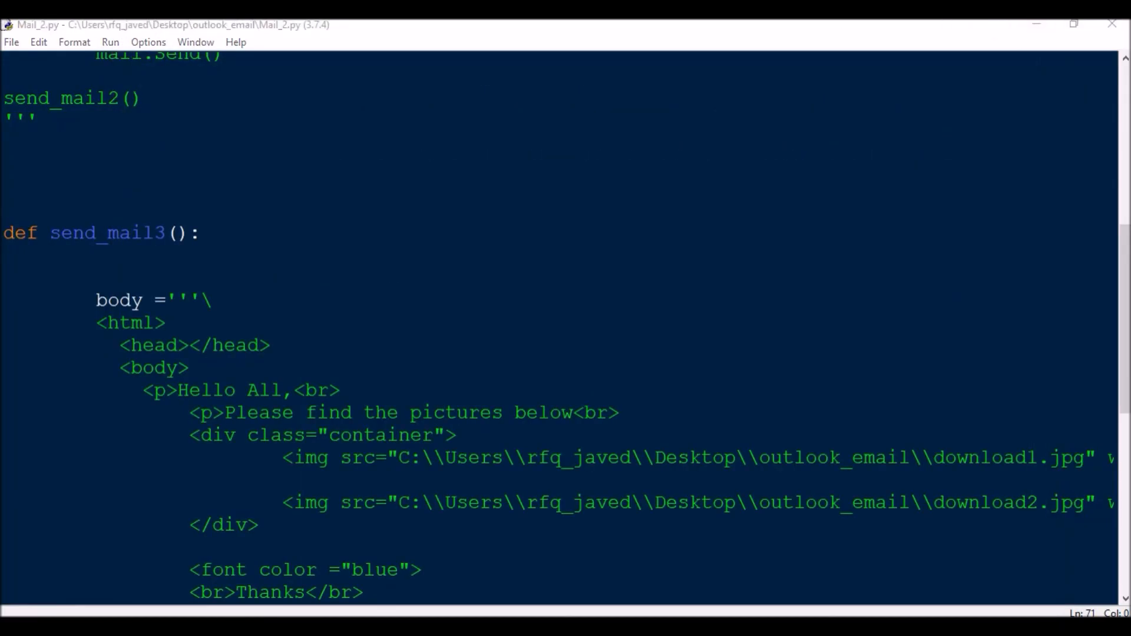
pyautogui.click(106, 68)
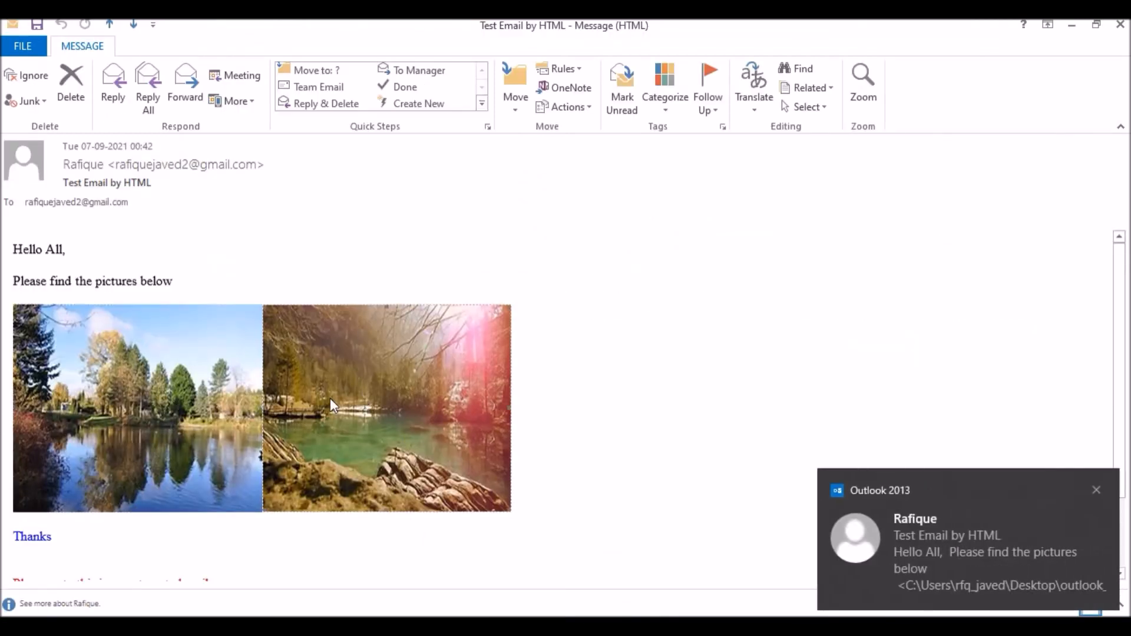
pyautogui.moveTo(422, 426)
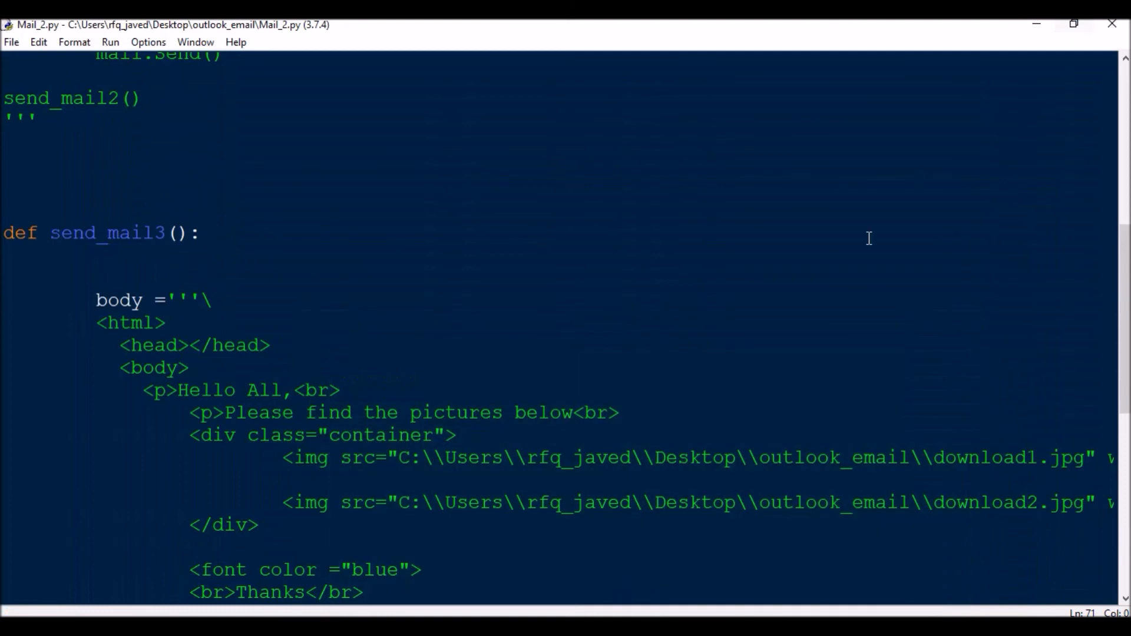
pyautogui.moveTo(813, 297)
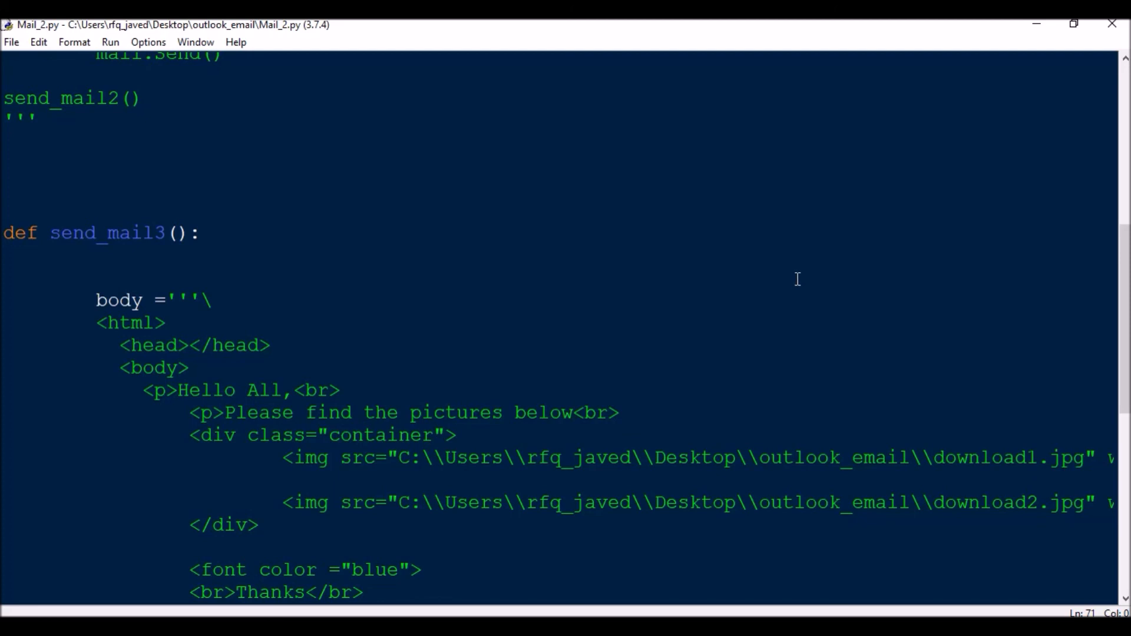
pyautogui.moveTo(767, 545)
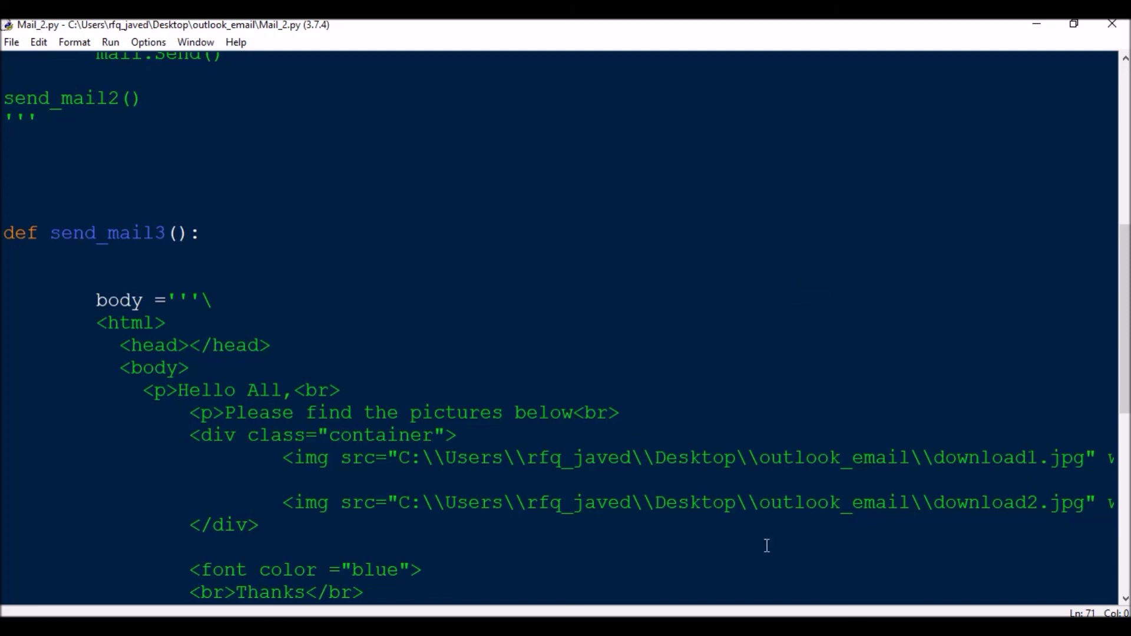